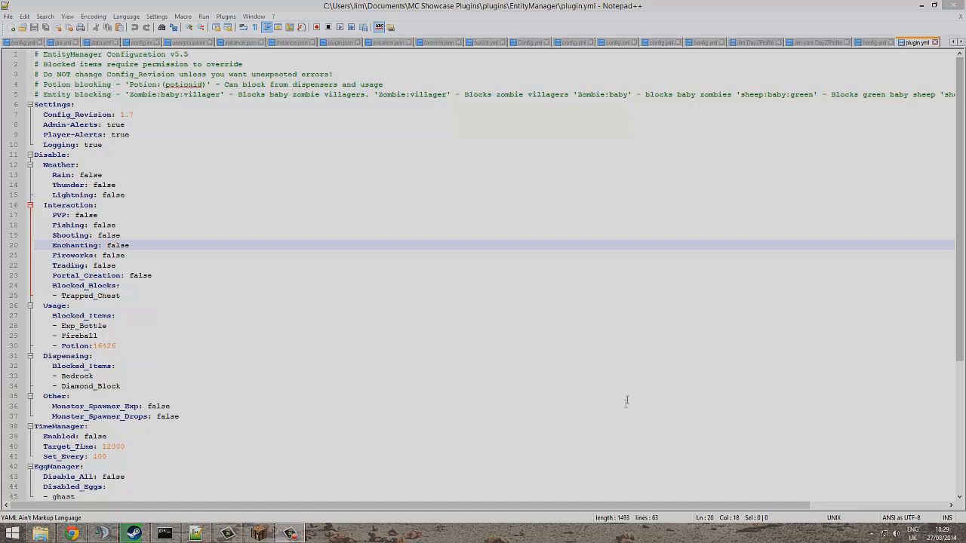
mouse_move(383, 434)
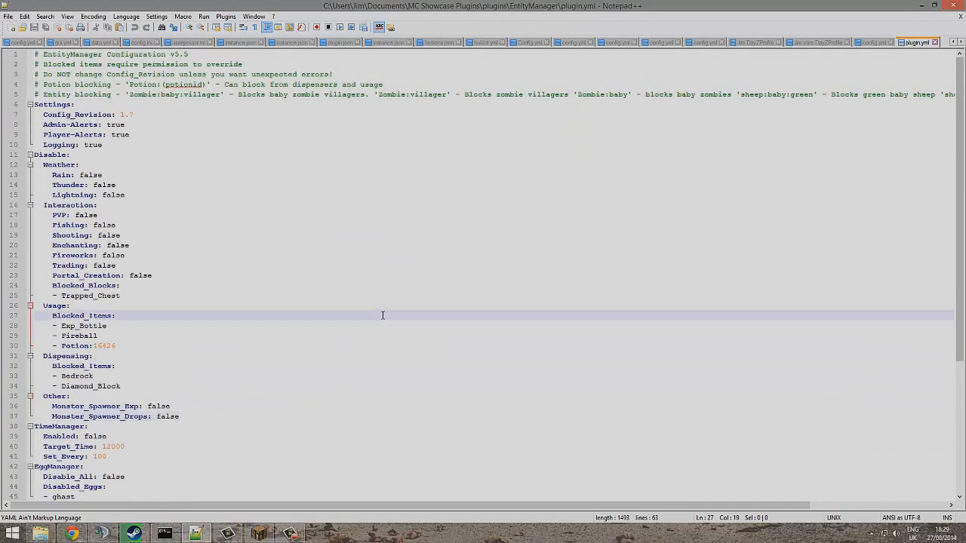
Step: Scroll down plugin.yml to the Disable > Interaction section's Enchanting setting
scroll("down", 3)
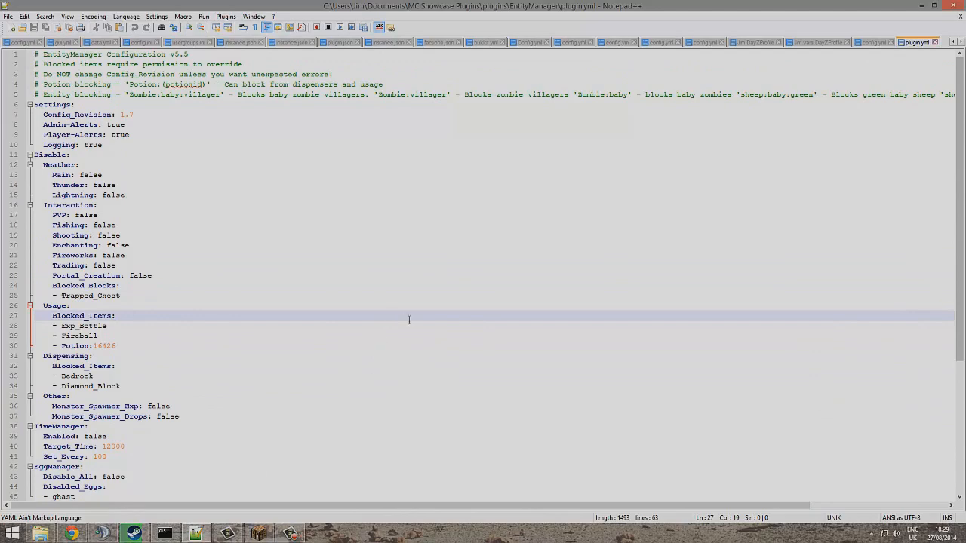
scroll("down", 3)
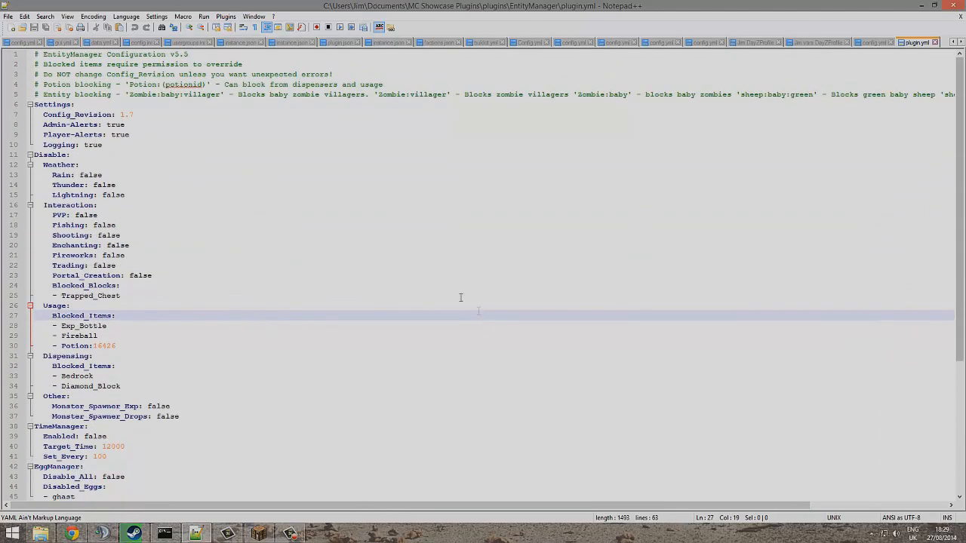
scroll("down", 3)
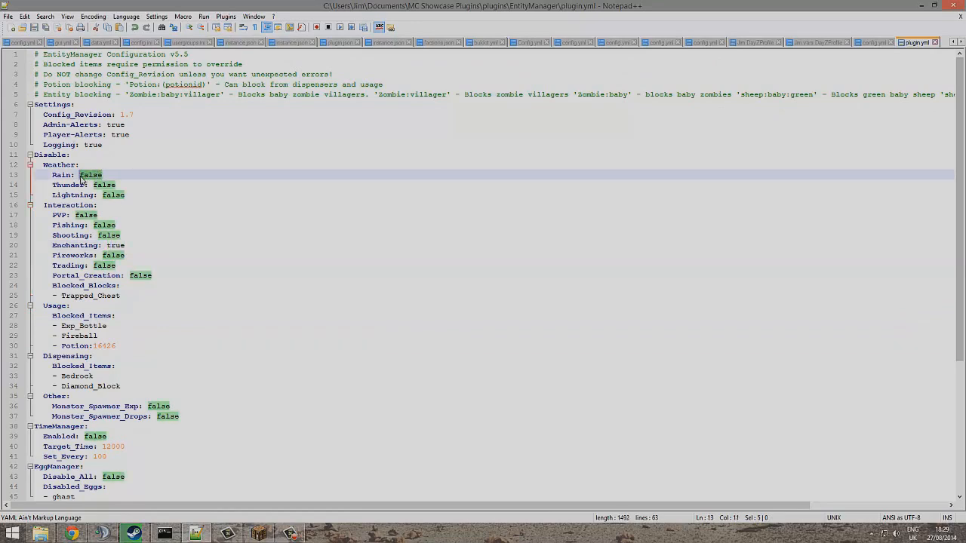
Step: Change the Weather entries Rain, Thunder and Lightning from false to true
type("true")
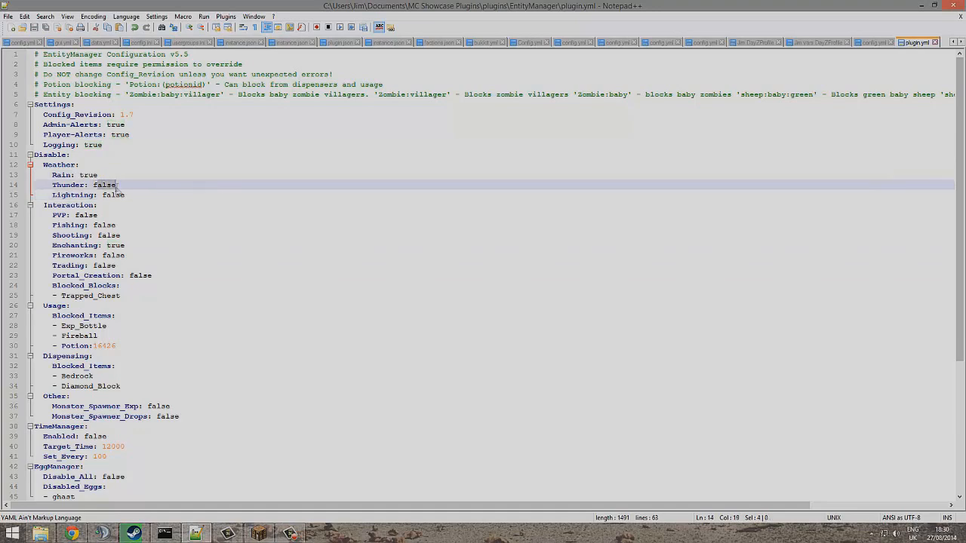
type("true")
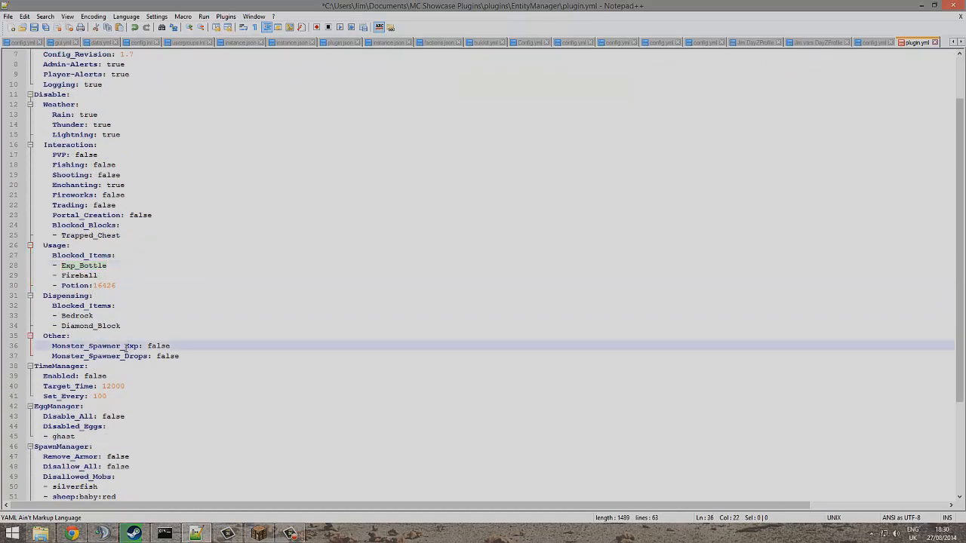
Step: Scroll to SpawnManager and start a new line after '- silverfish' in Disallowed_Mobs
scroll("down", 3)
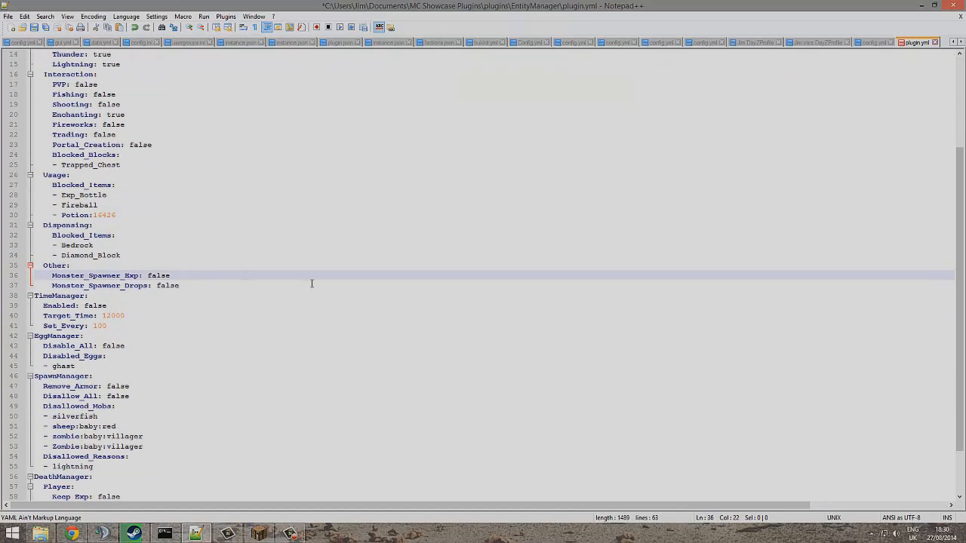
mouse_move(255, 299)
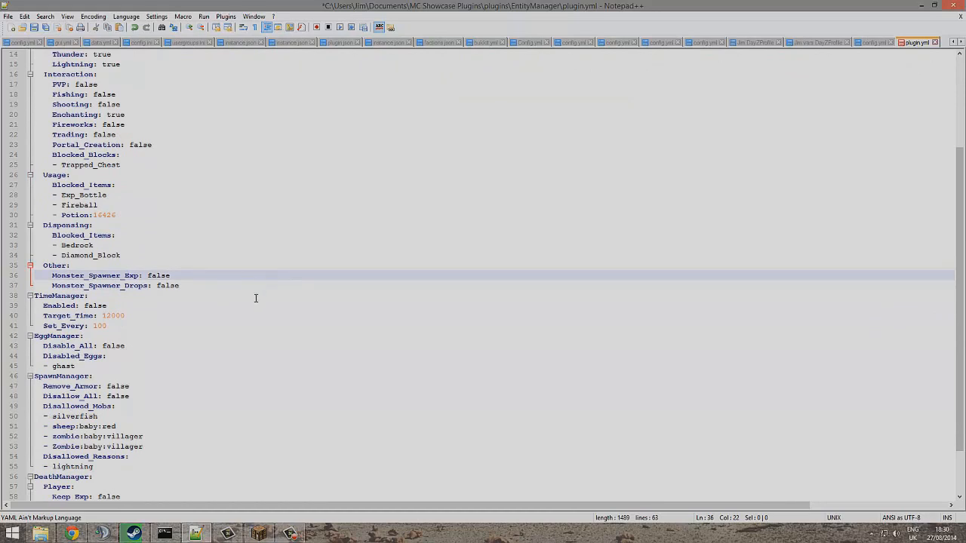
scroll("down", 3)
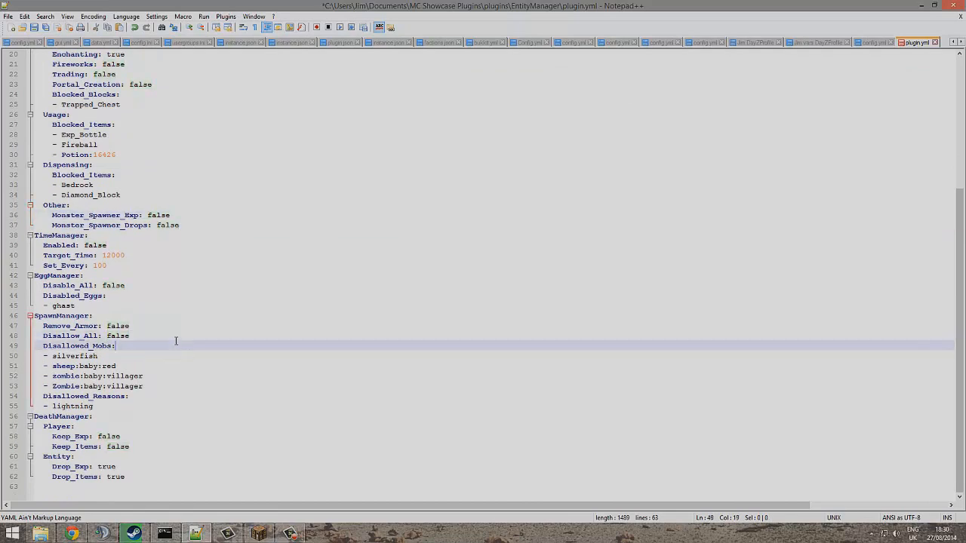
mouse_move(319, 350)
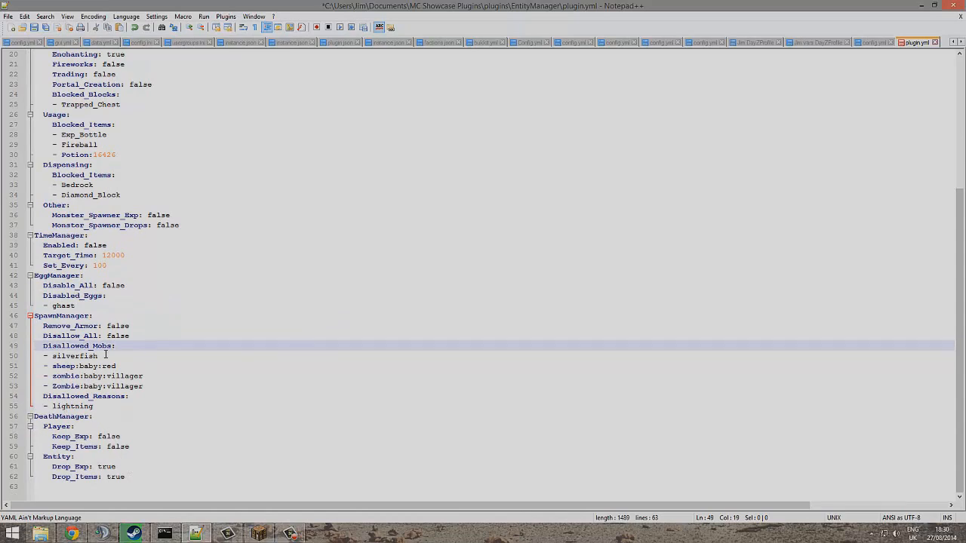
left_click(104, 356)
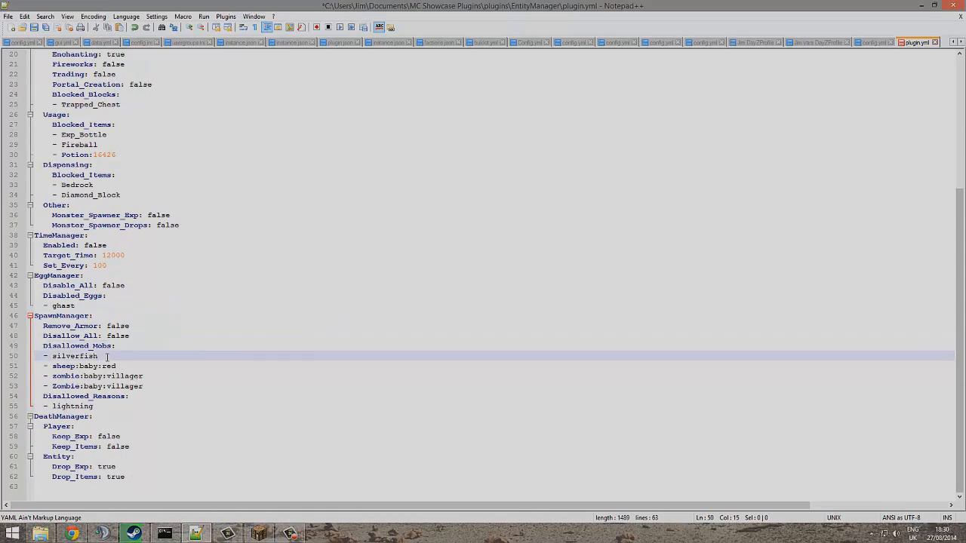
key("Enter")
type("- creeper")
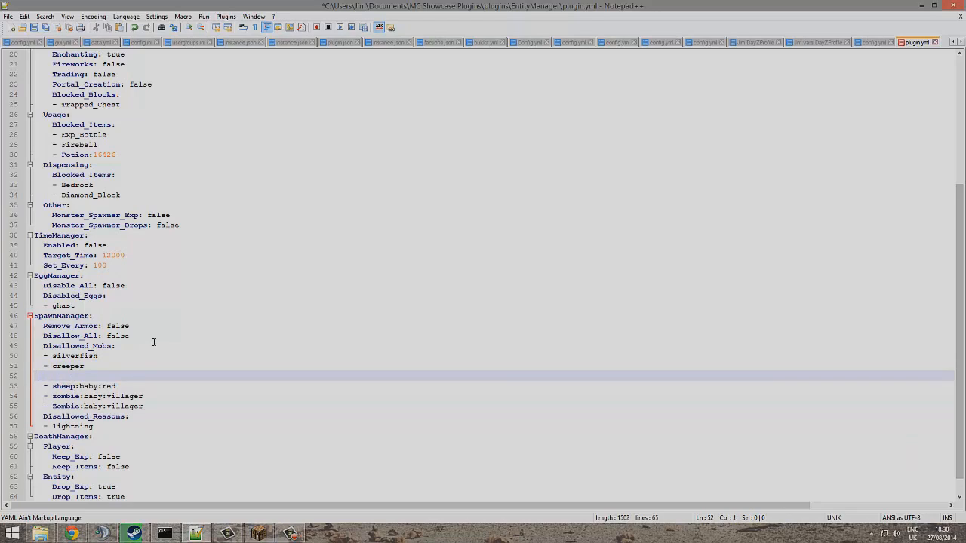
Step: Type '- sheep', '- cow', '- chicken', '- skeleton' and '- spider' as new list lines
type("-")
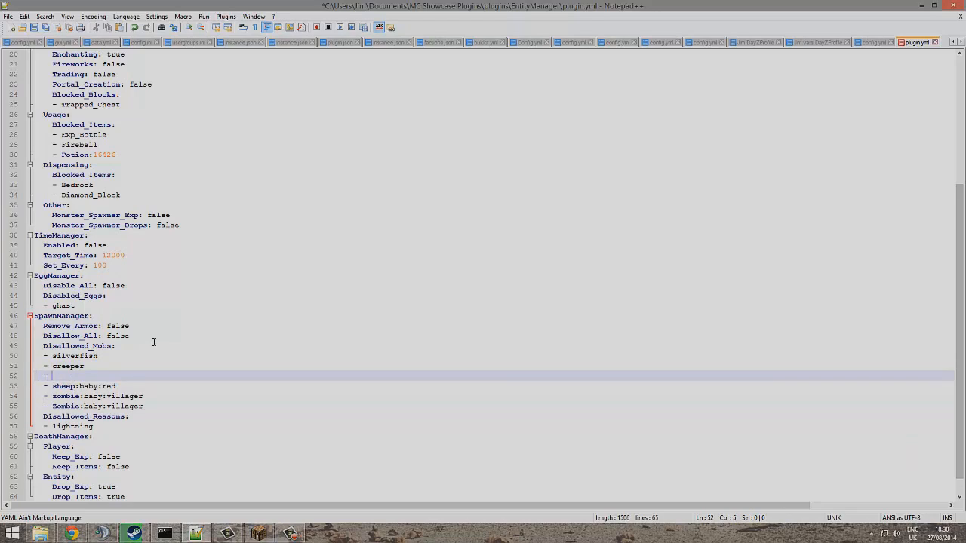
type("sheep")
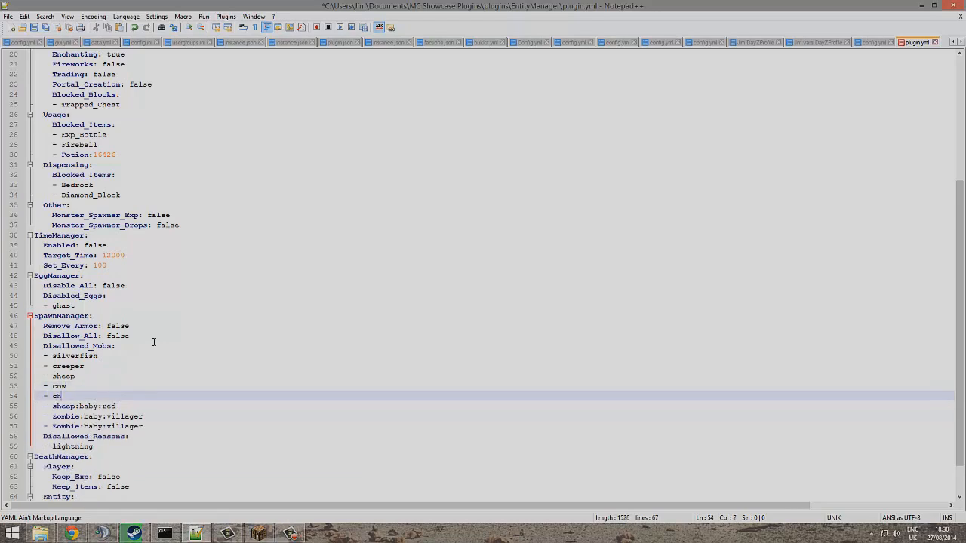
type("ic")
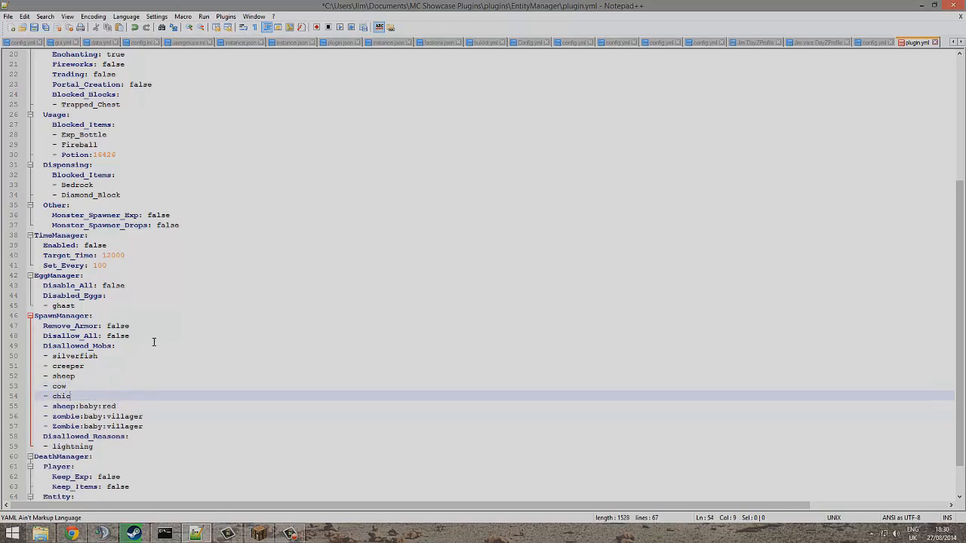
type("ken")
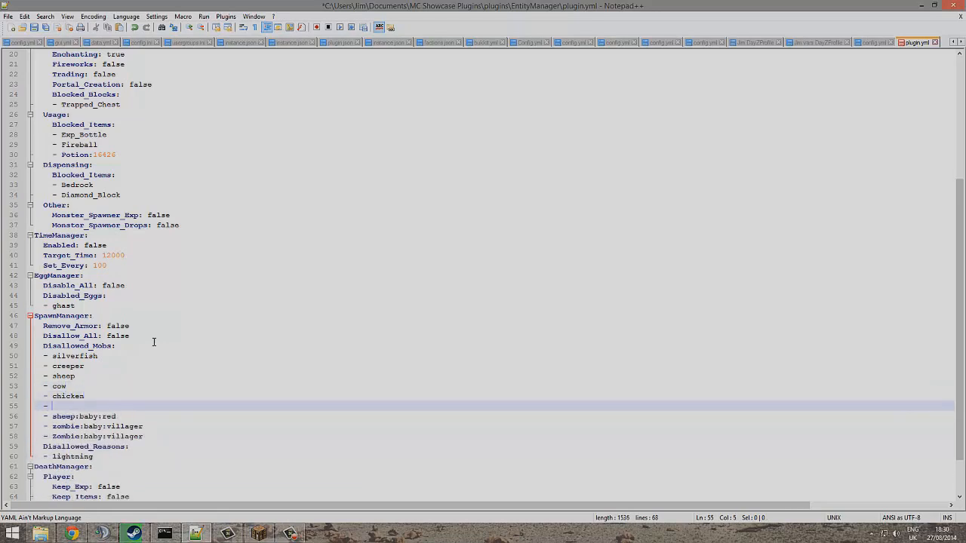
type("skeleton")
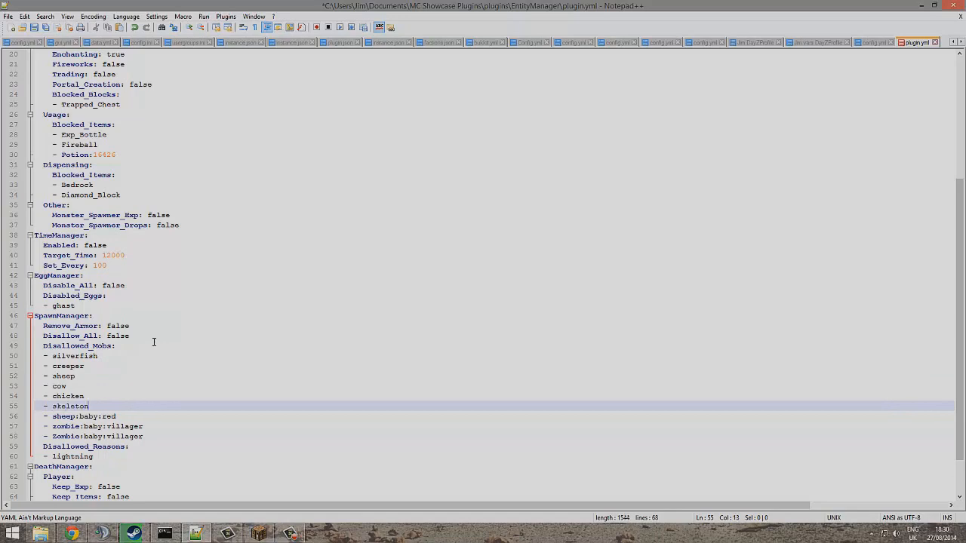
type("spider")
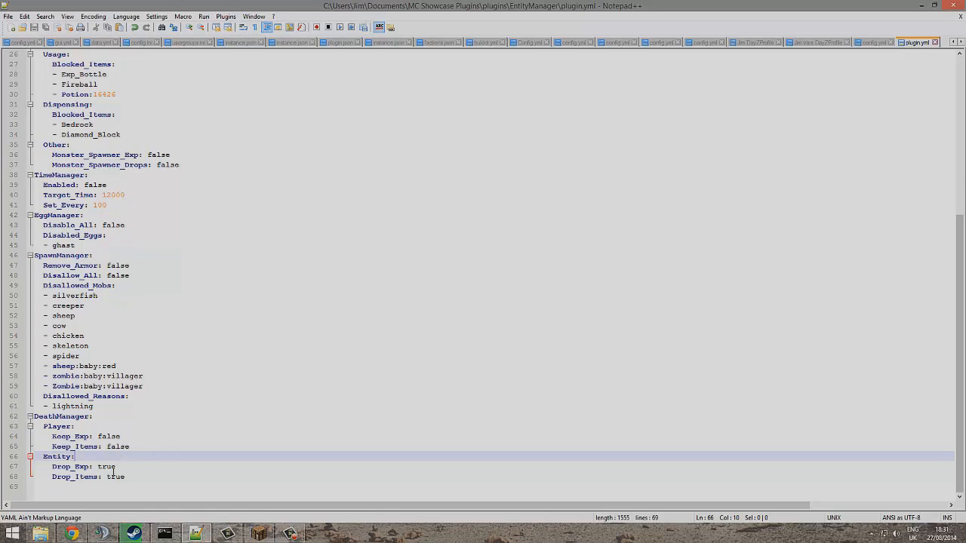
Step: Replace the 'true' value of Drop_Exp and Drop_Items with 'false'
double_click(107, 467)
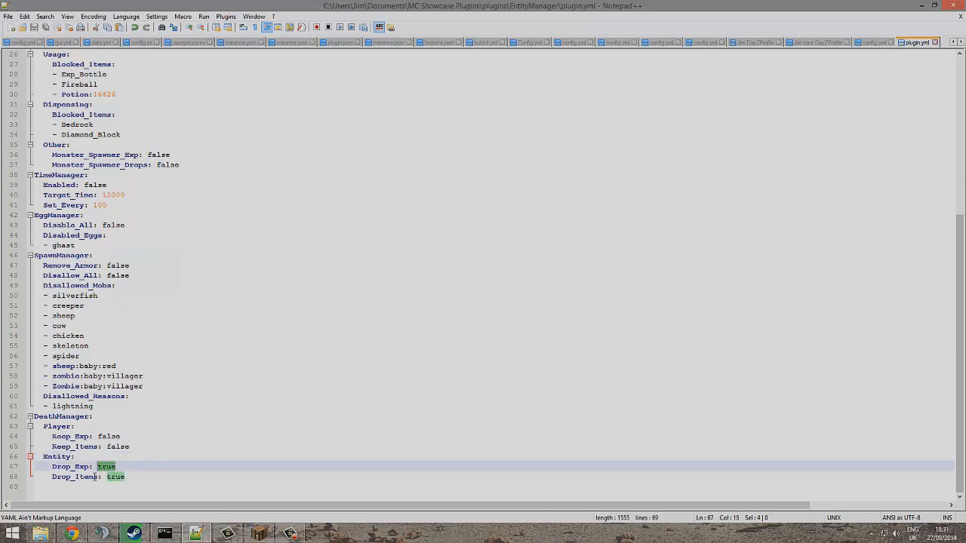
type("false")
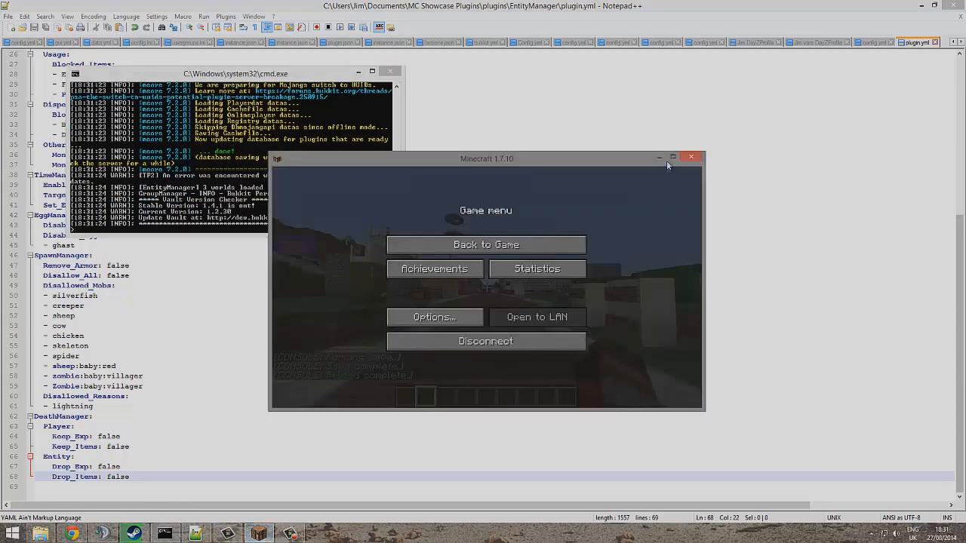
Step: Maximize the Minecraft window to resume play at full size
left_click(485, 245)
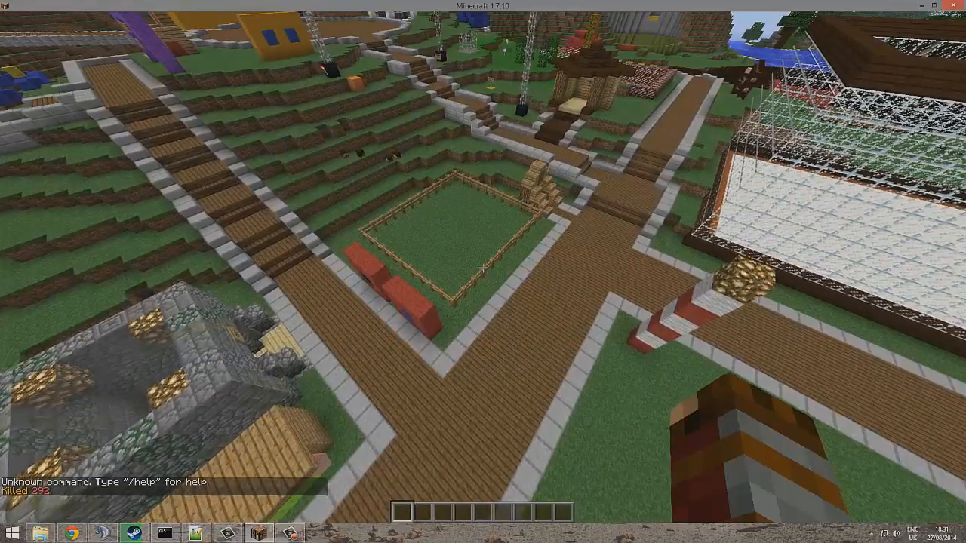
Step: Browse the Decoration Blocks, Tools and Miscellaneous creative inventory tabs, then close the inventory
key("e")
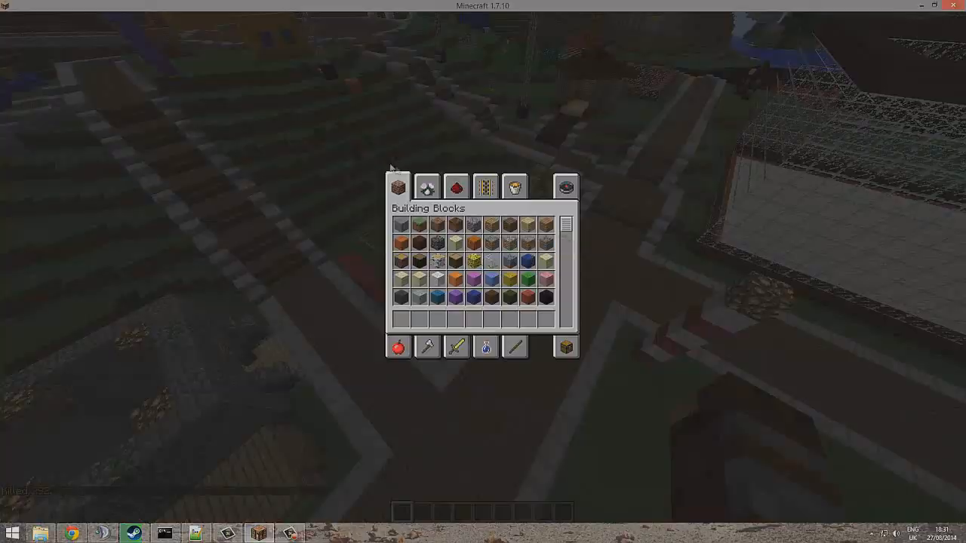
left_click(430, 186)
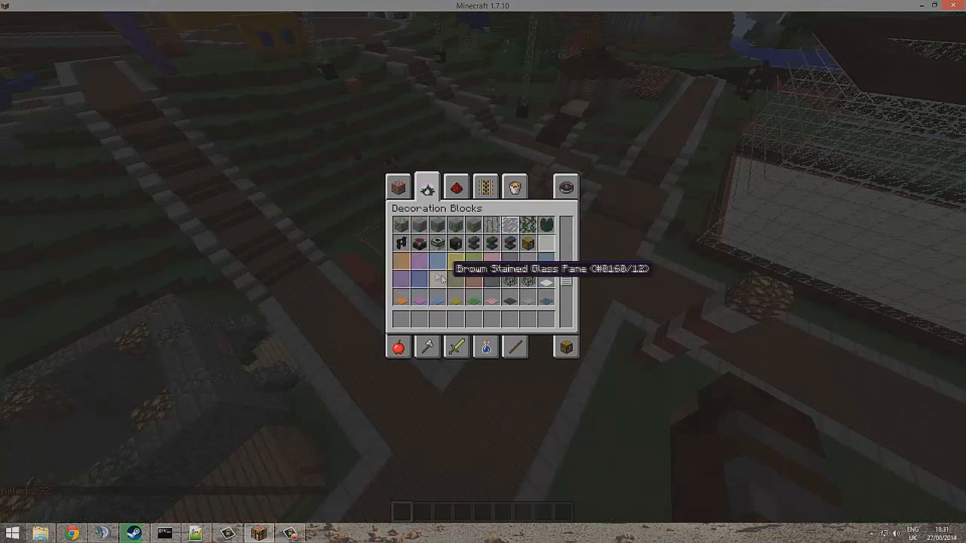
left_click(397, 187)
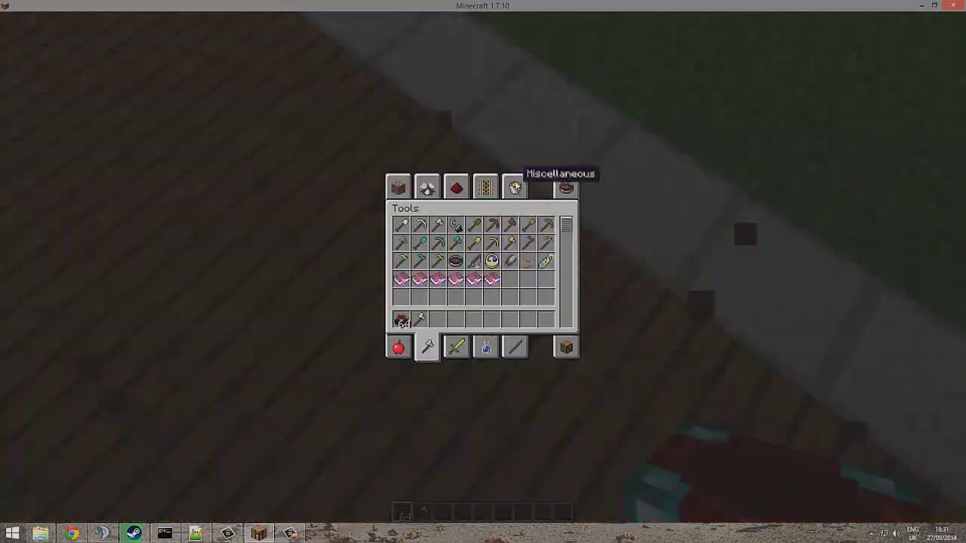
left_click(513, 186)
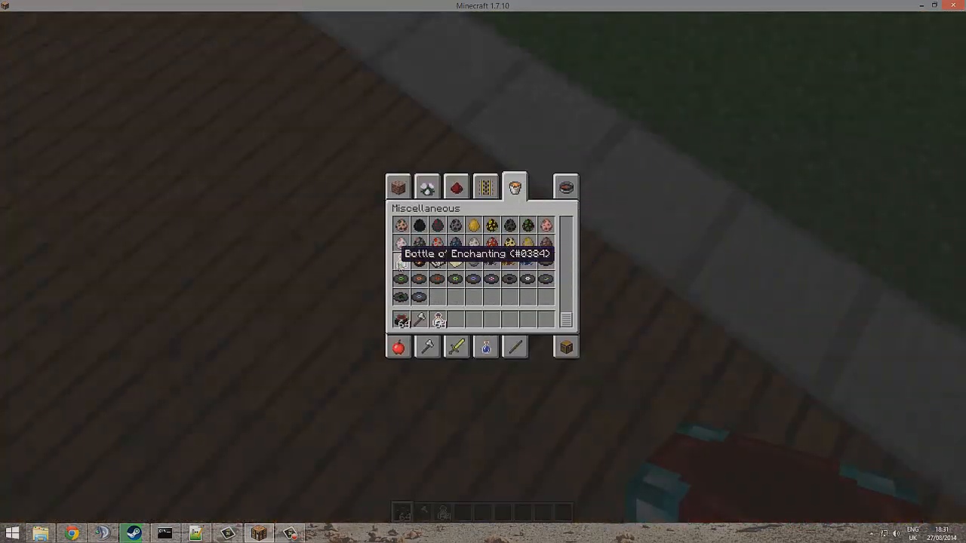
key("Escape")
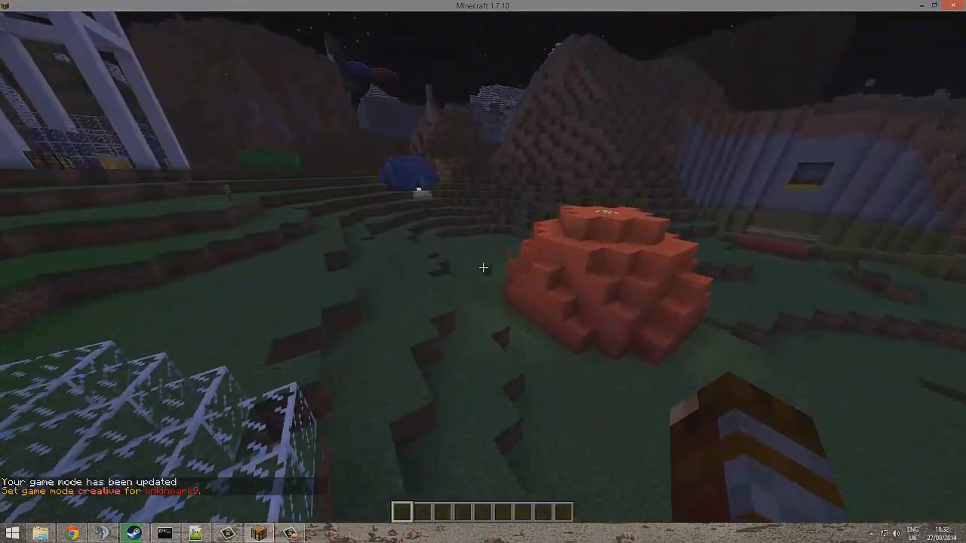
mouse_move(483, 268)
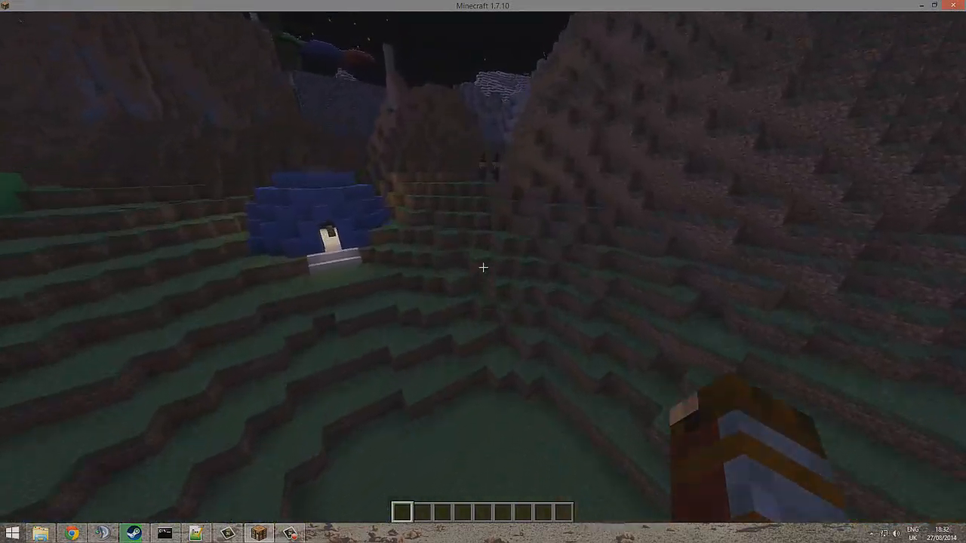